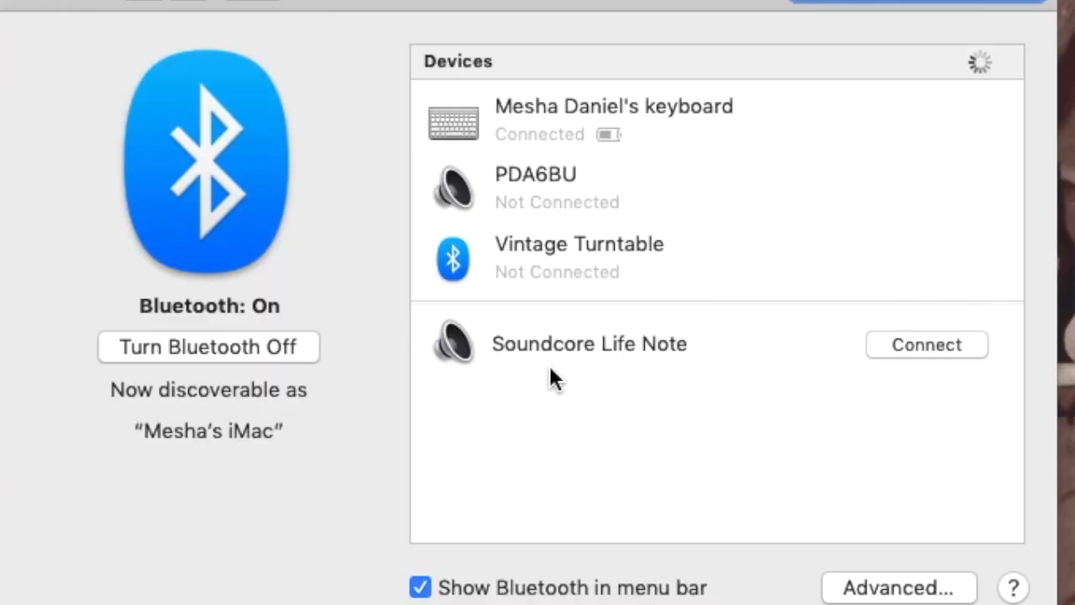
Connect the Soundcore Life Note headphones from the Mac's Bluetooth device list until they show Connected
left_click(927, 344)
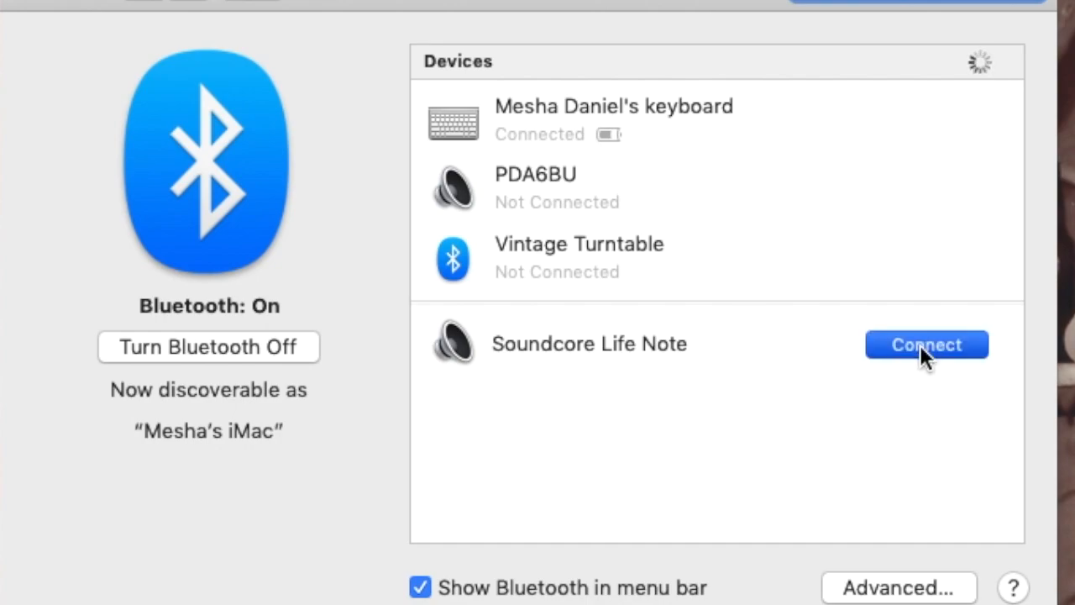
left_click(927, 345)
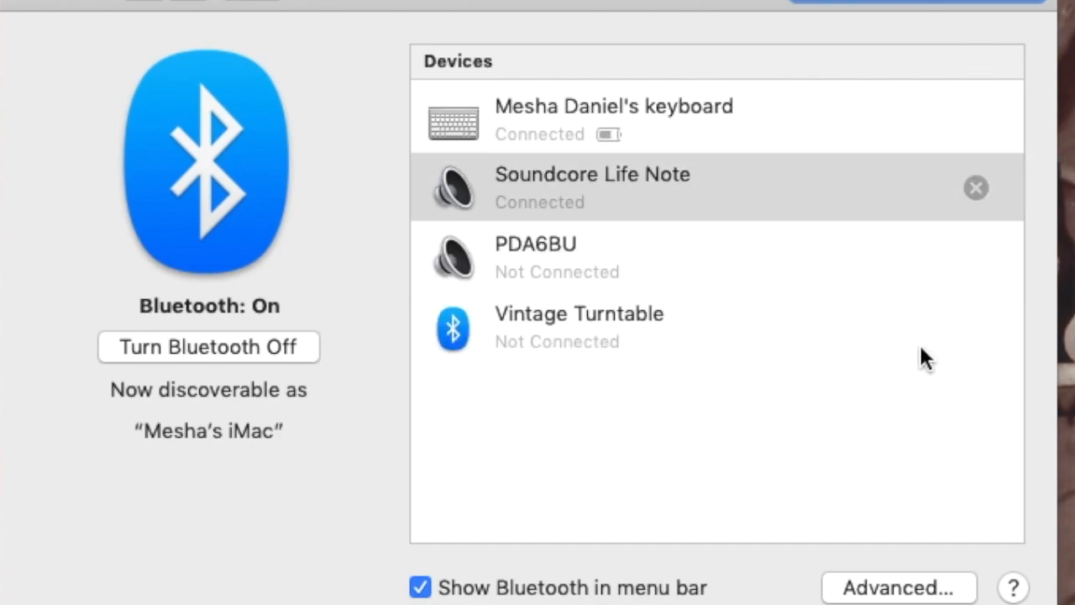
mouse_move(764, 215)
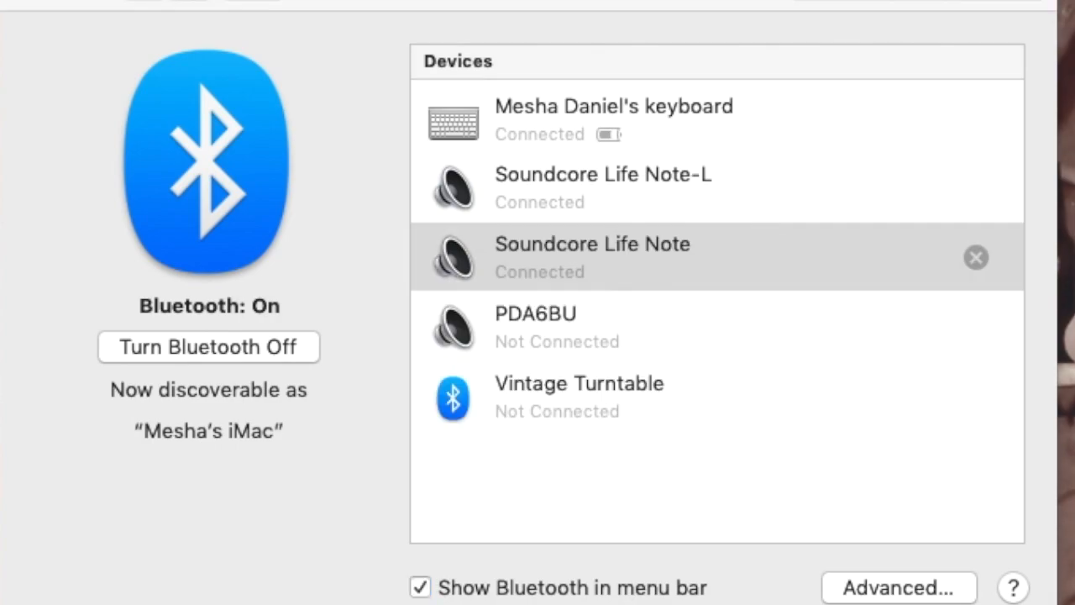
left_click(603, 173)
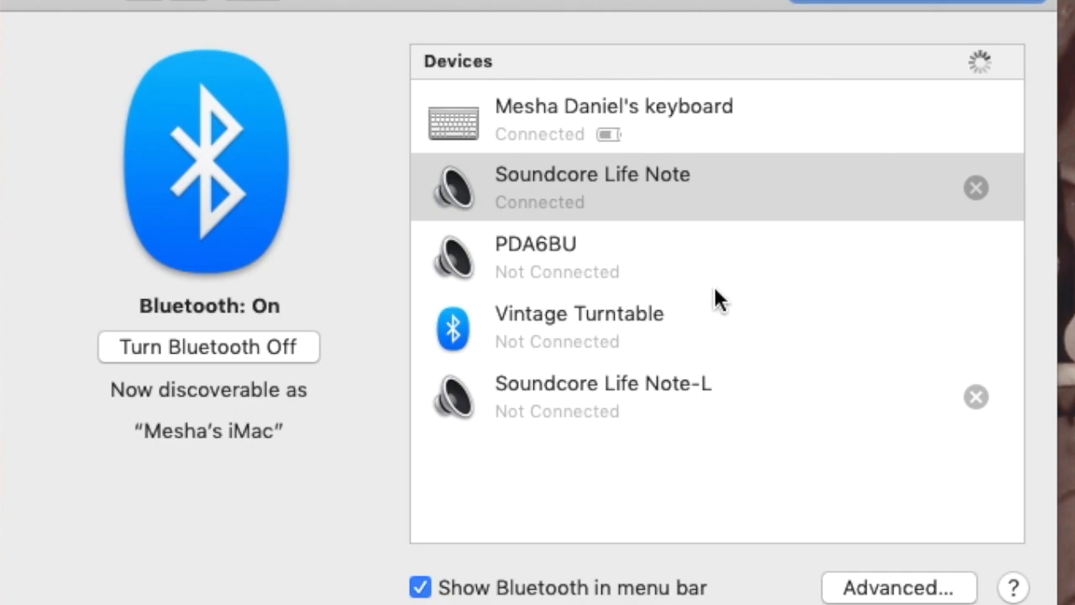
mouse_move(706, 370)
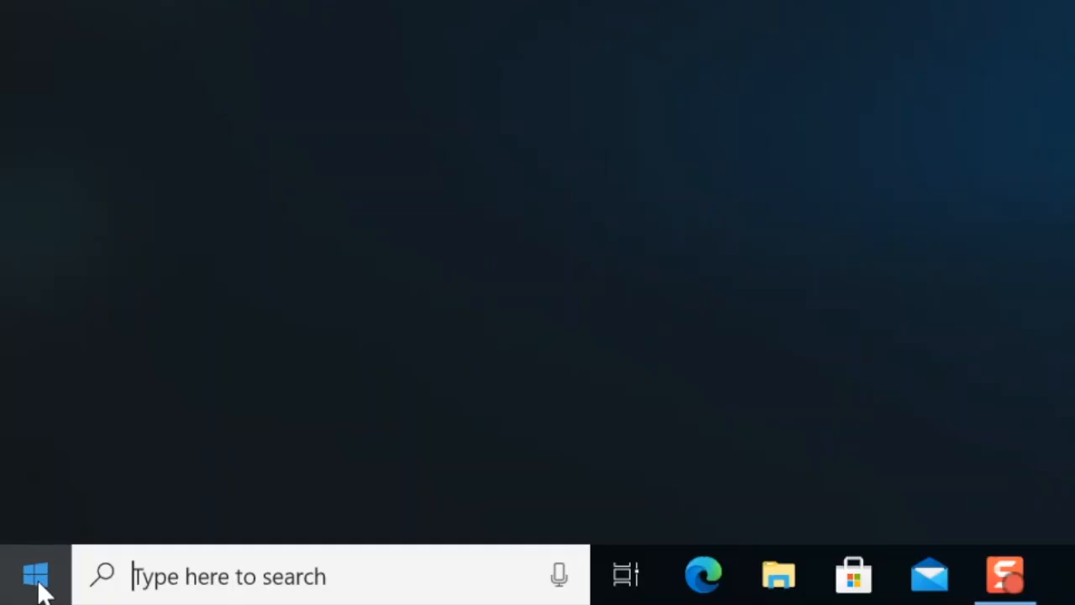
Launch Windows Settings from the Start menu on the PC
left_click(35, 575)
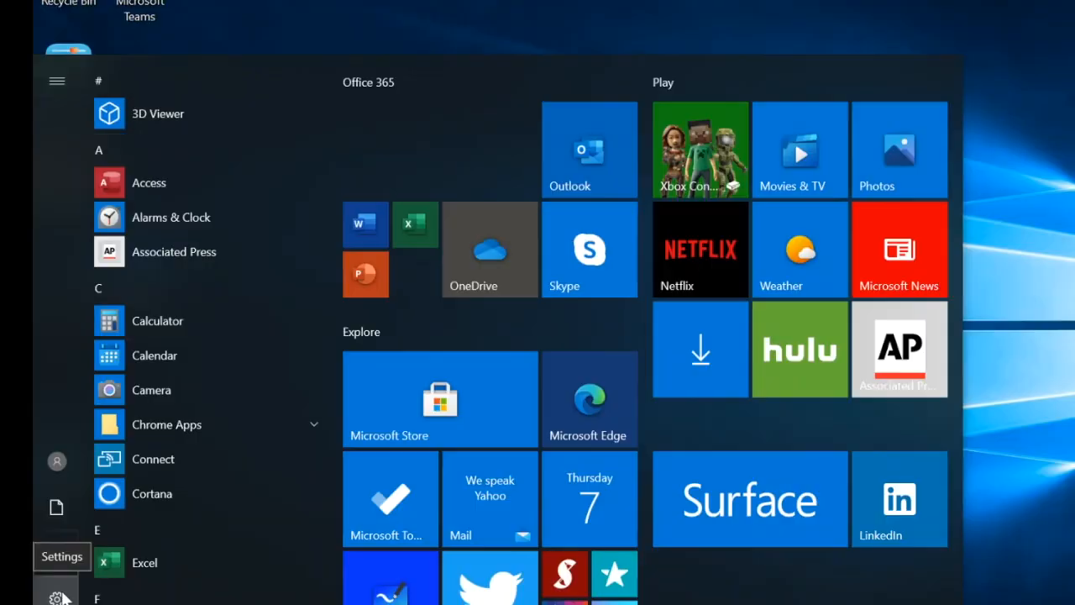
left_click(60, 557)
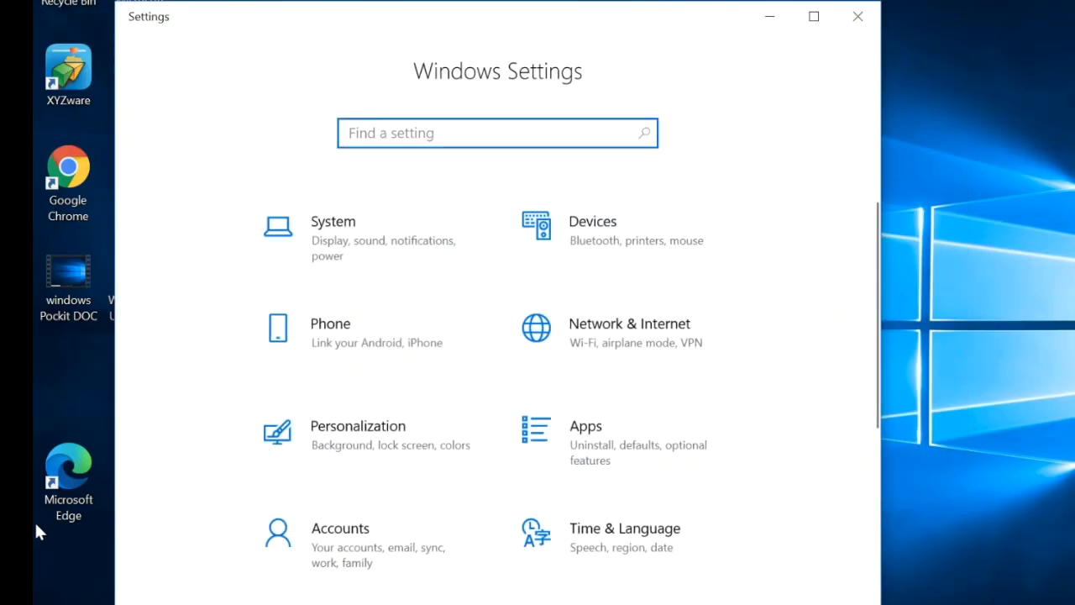
mouse_move(535, 252)
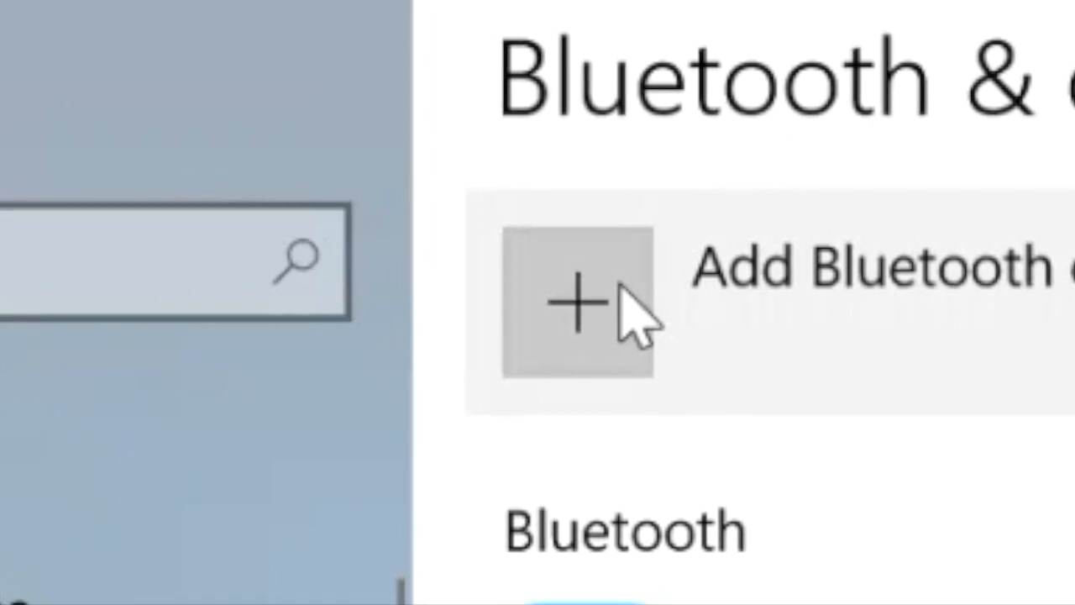
Add a Bluetooth device and select Soundcore Life Note from the discovered list to pair it
left_click(578, 303)
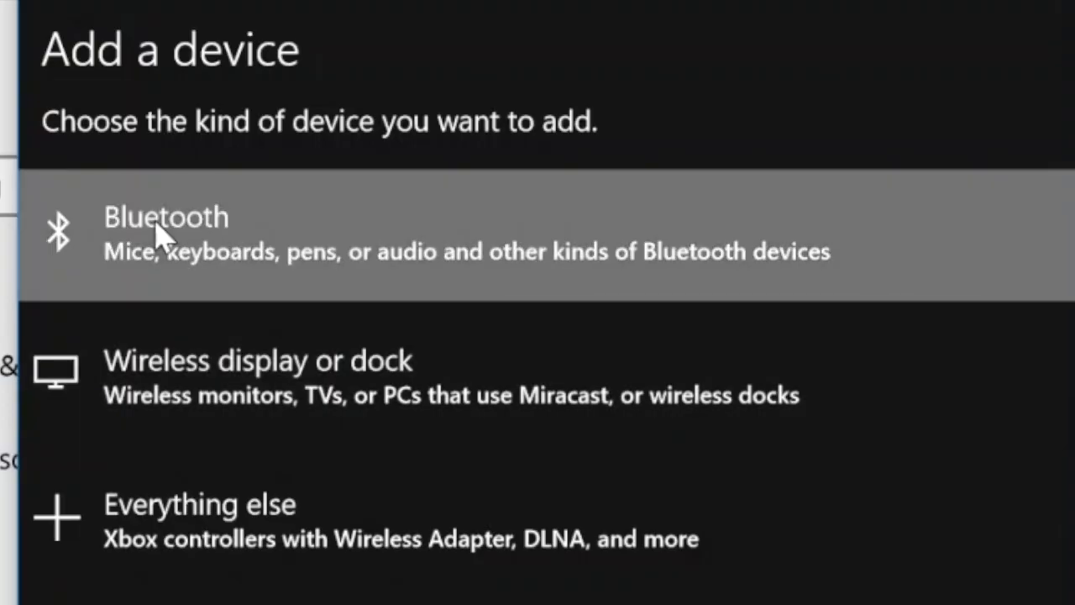
left_click(164, 217)
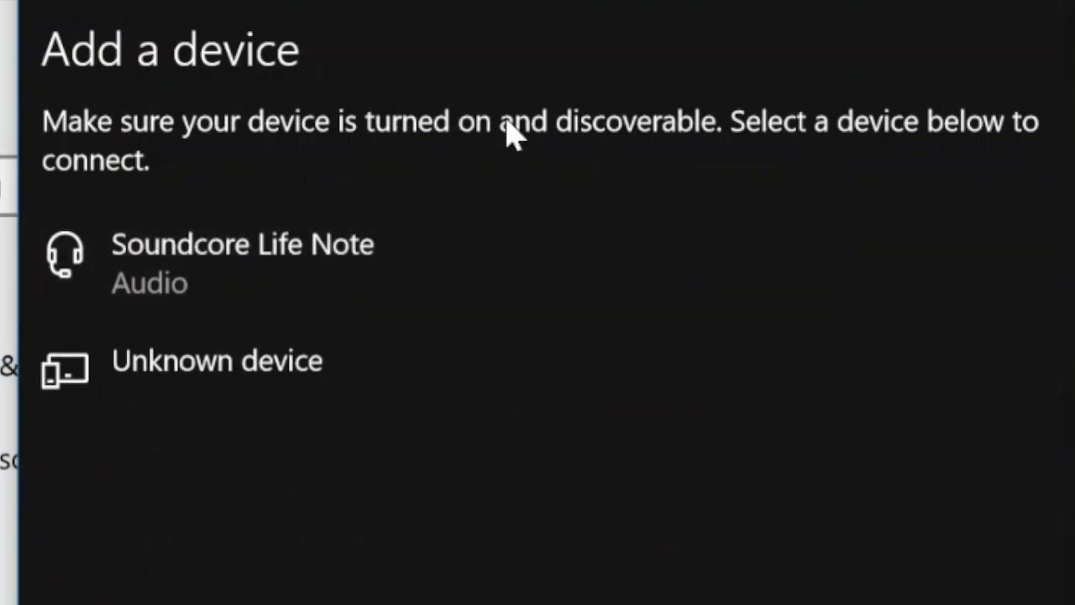
mouse_move(176, 269)
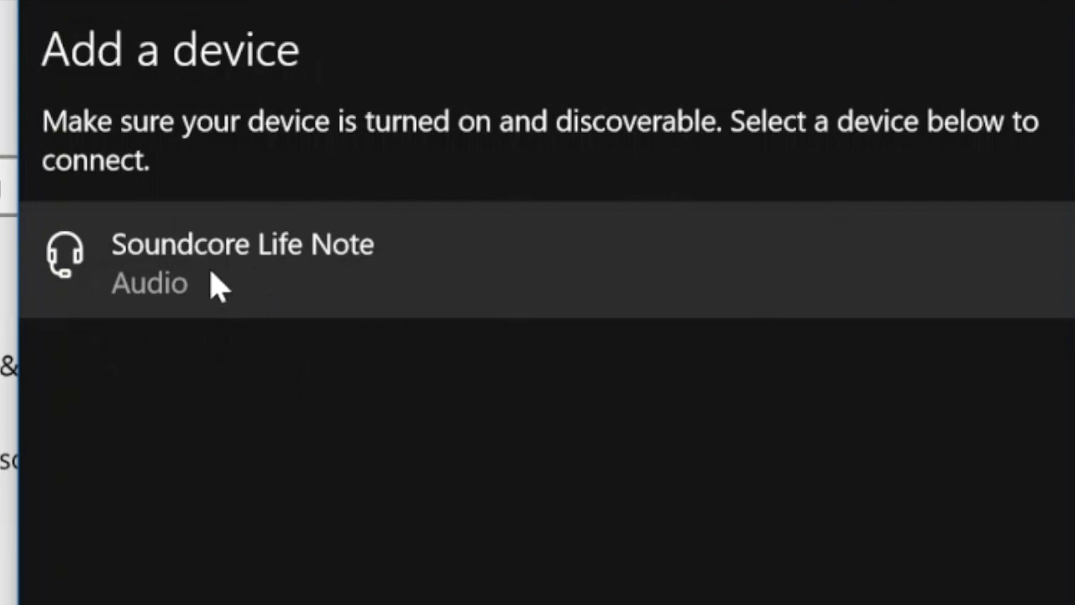
left_click(242, 255)
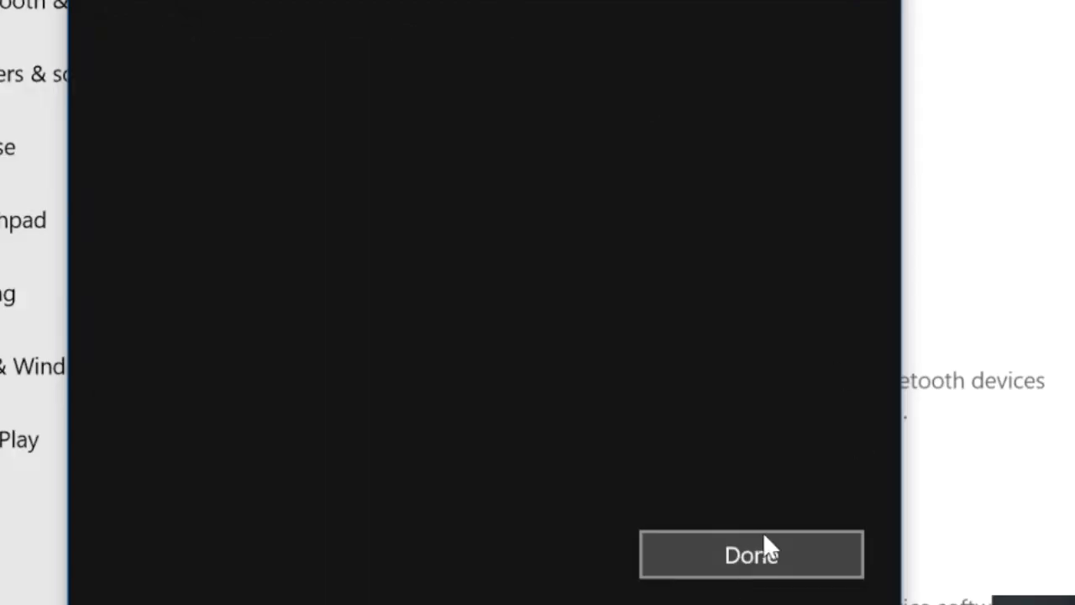
Finish pairing and enable 'Download over metered connections' for the headphones
left_click(750, 554)
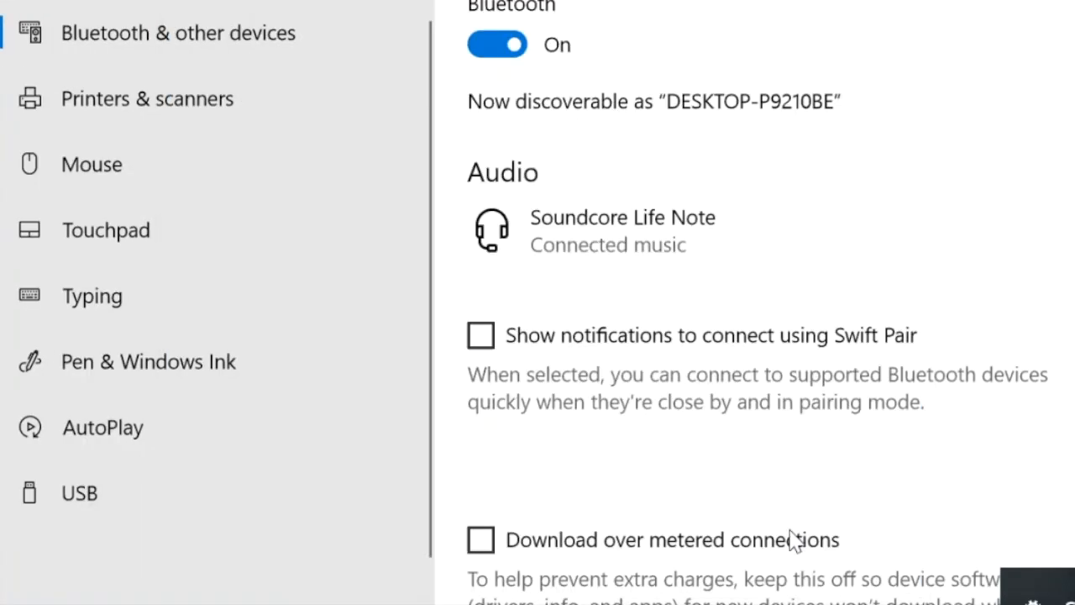
left_click(481, 539)
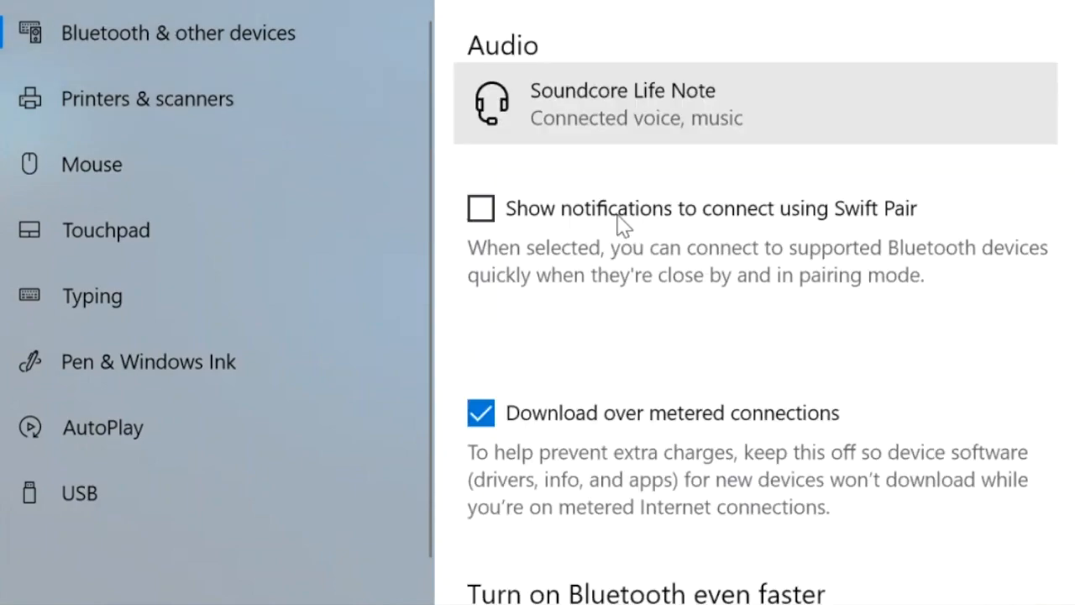
scroll("down", 3)
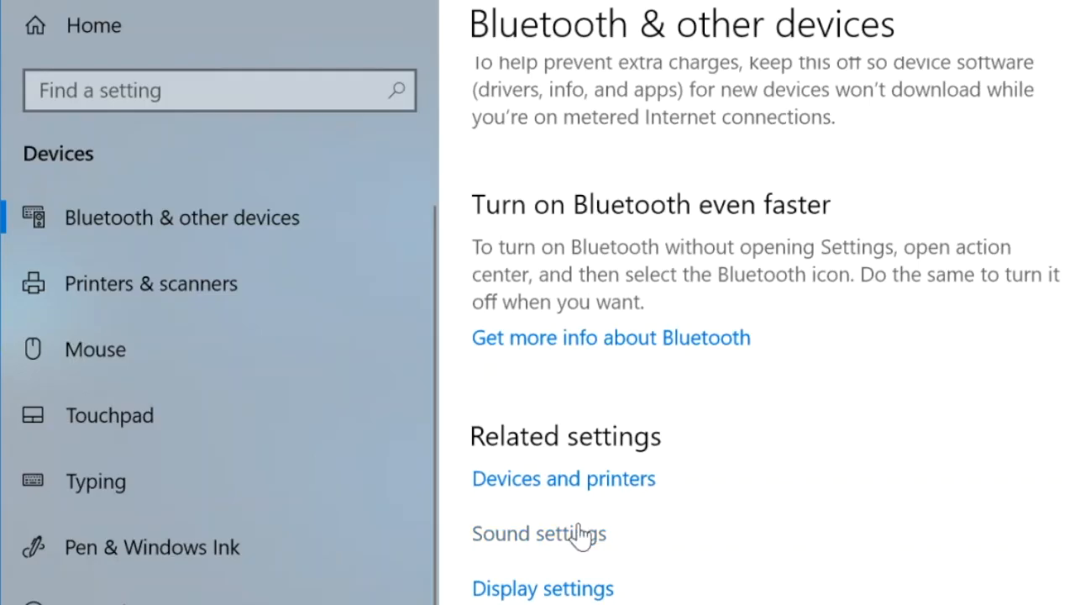
View the Sound page listing Soundcore Life Note as the output and input device
left_click(538, 534)
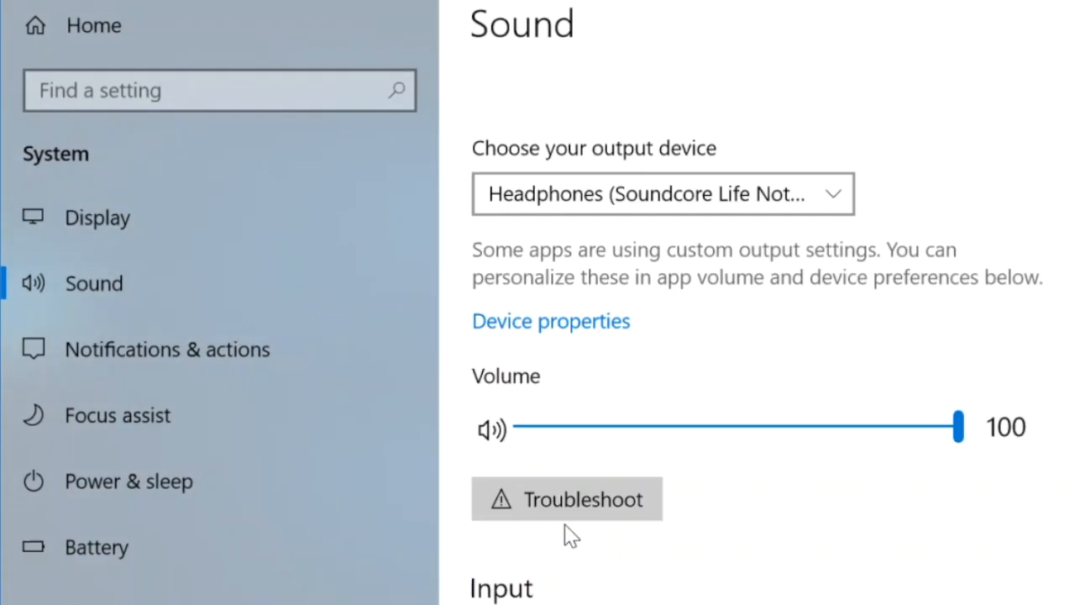
mouse_move(558, 215)
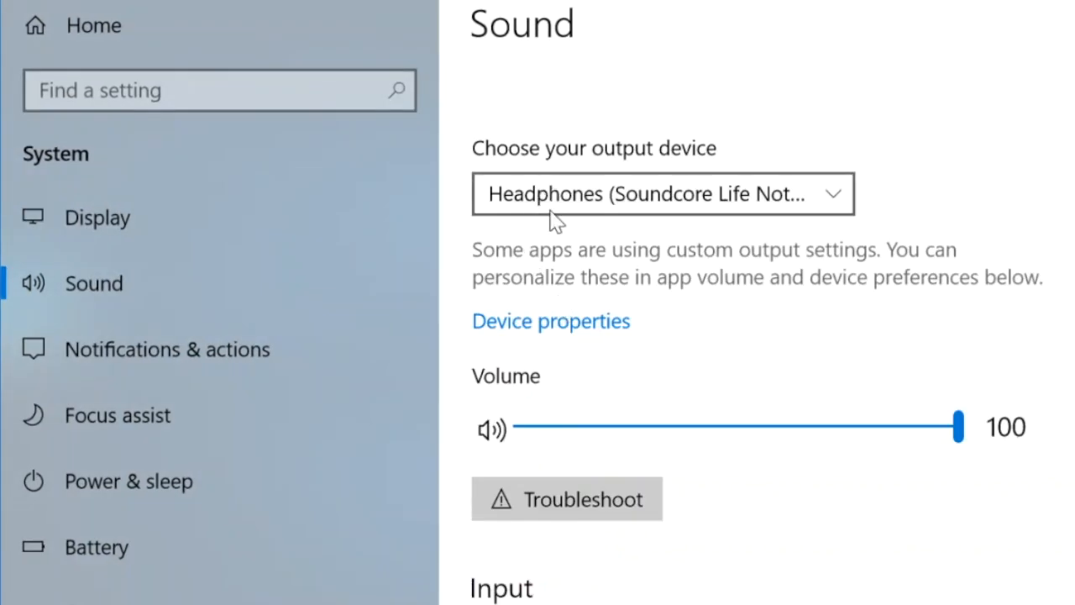
scroll("down", 3)
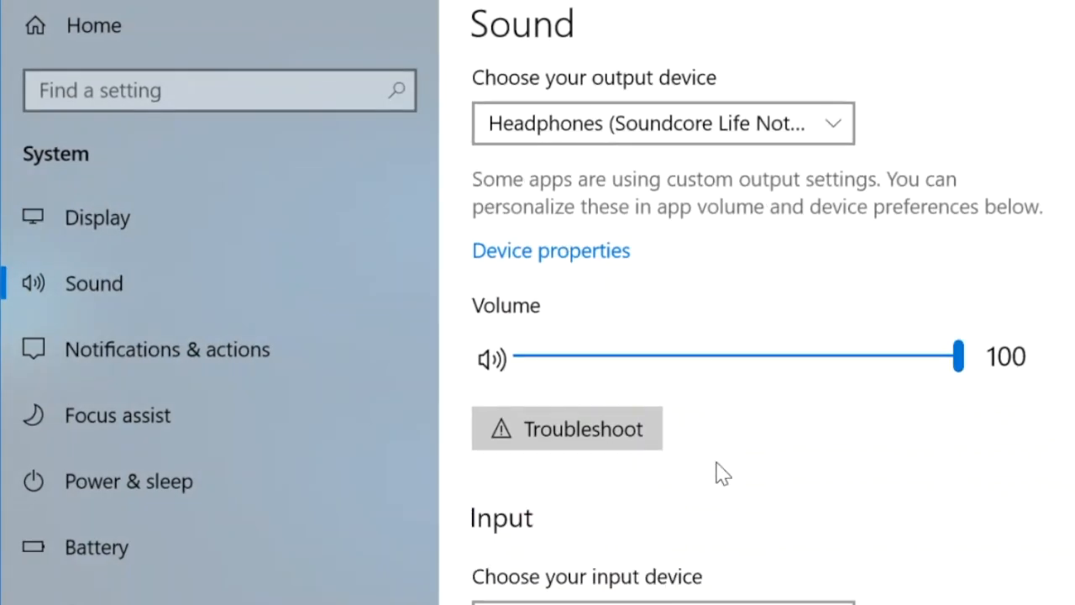
scroll("down", 3)
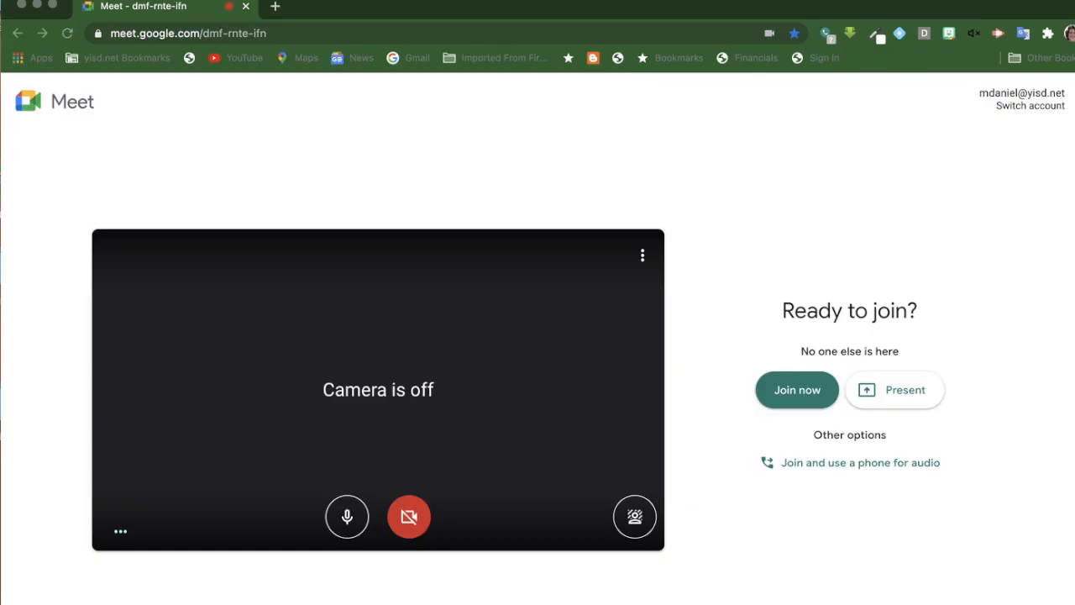
Show Google Meet's audio settings with Soundcore Life Note as microphone and speakers
left_click(121, 530)
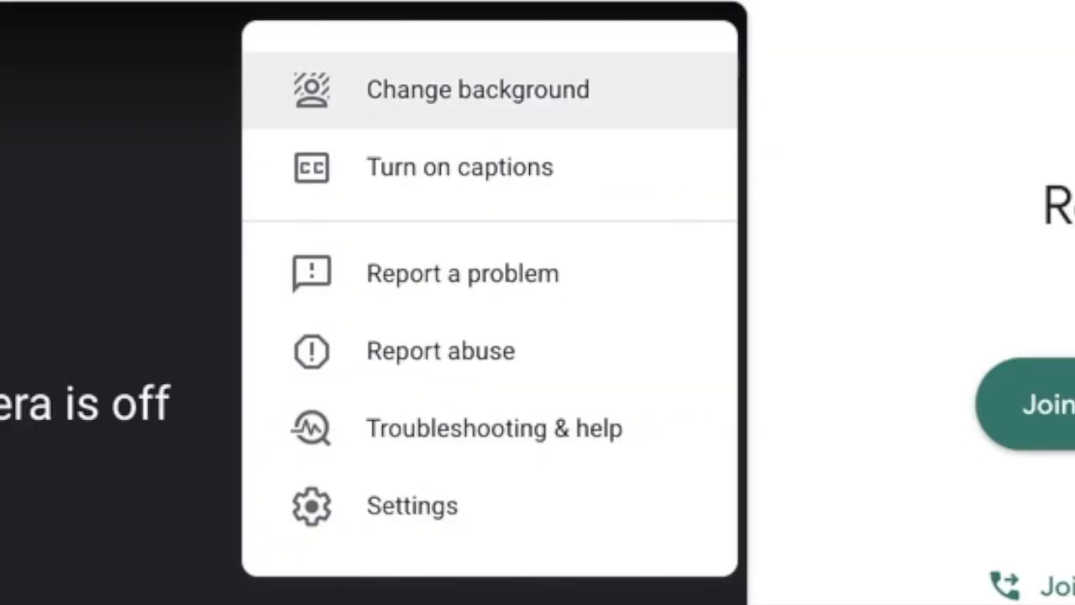
mouse_move(411, 504)
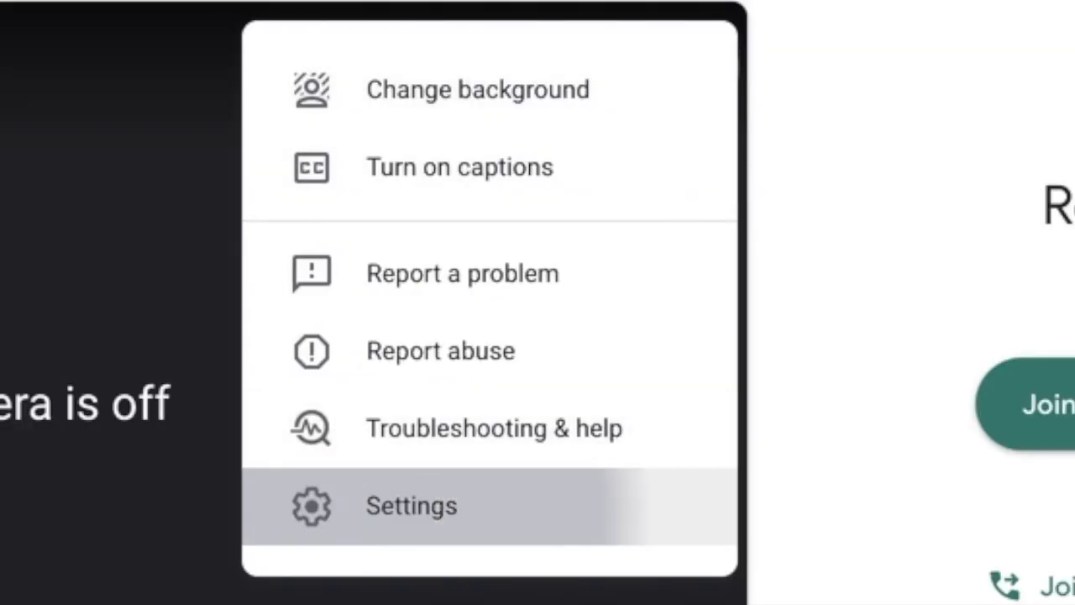
left_click(410, 504)
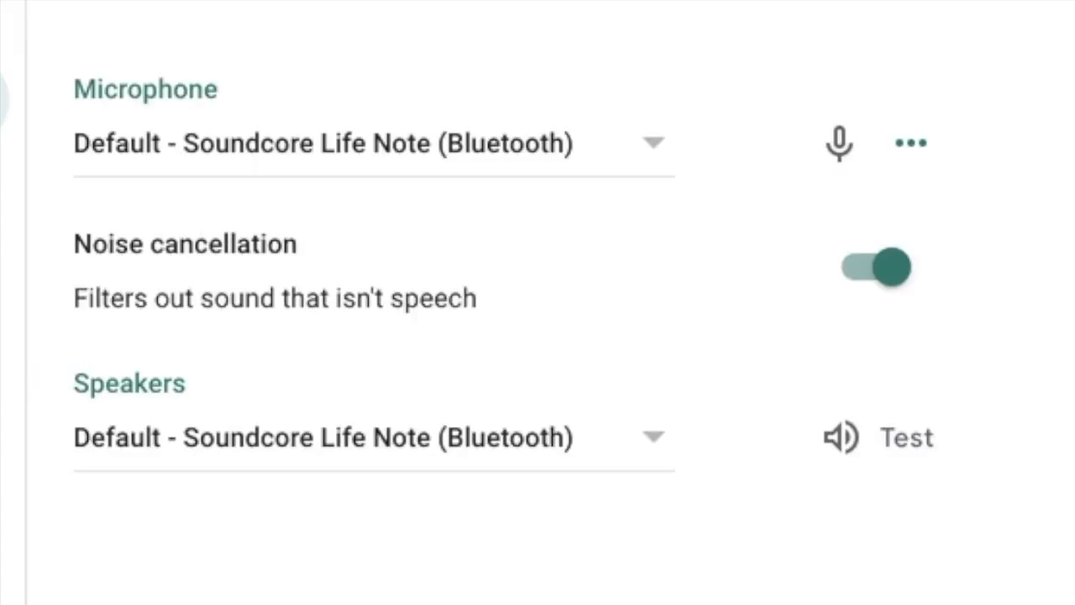